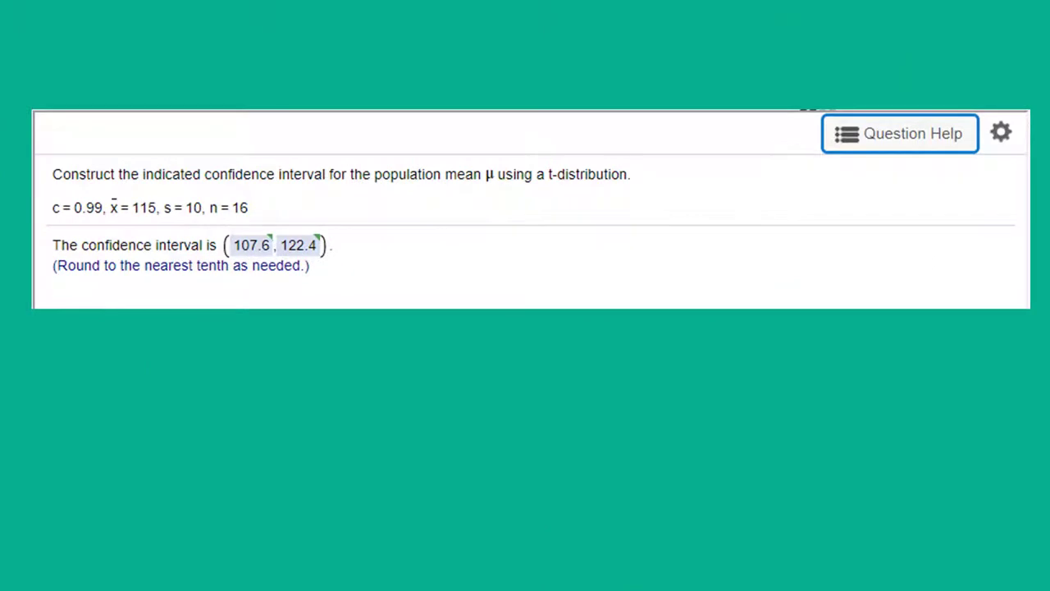
{"action": "mouse_move", "coordinate": [427, 343]}
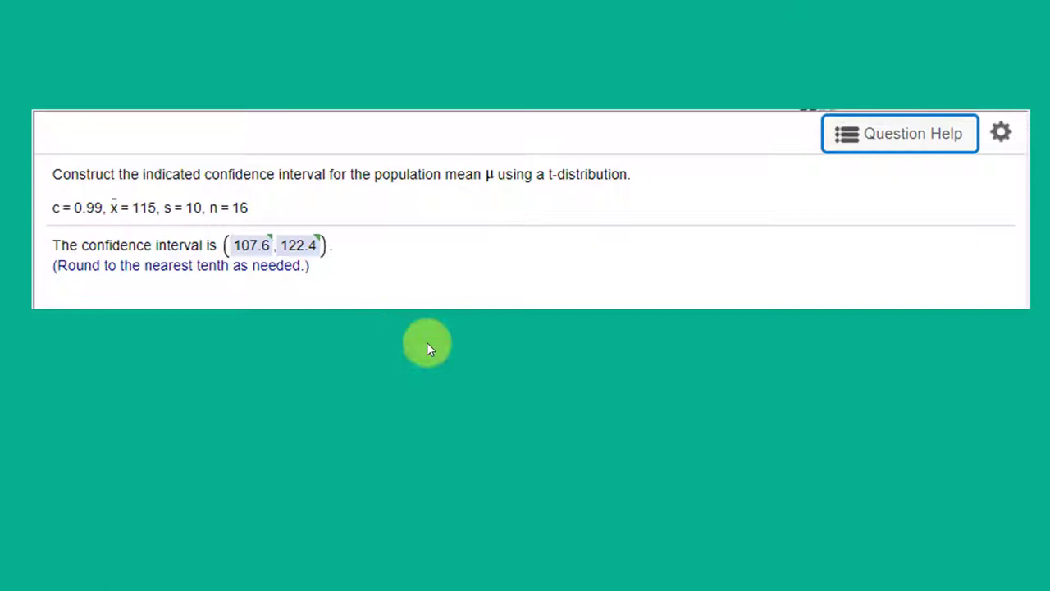
{"action": "mouse_move", "coordinate": [267, 185]}
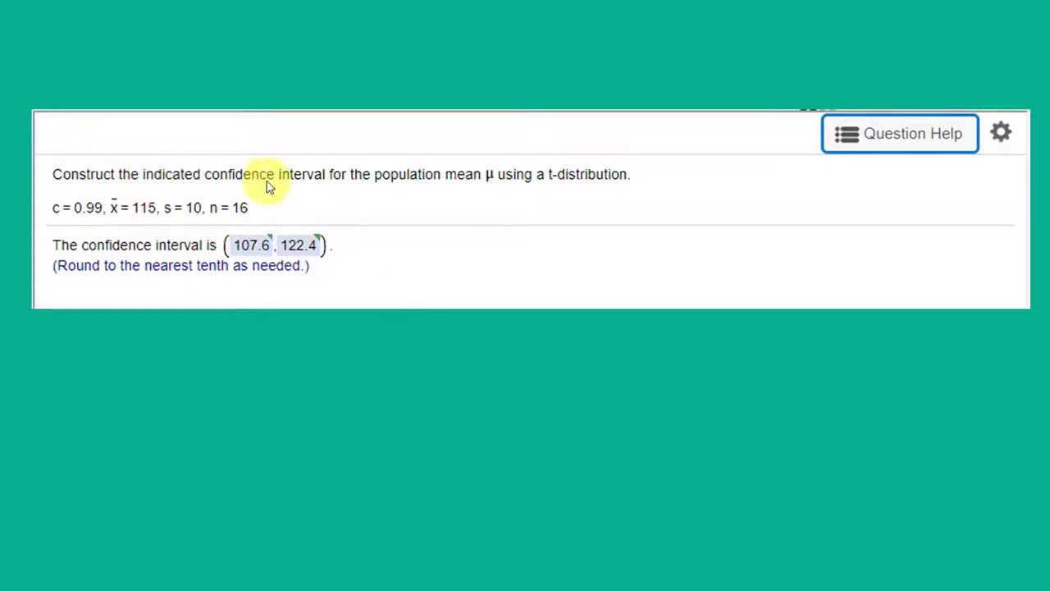
{"action": "mouse_move", "coordinate": [437, 195]}
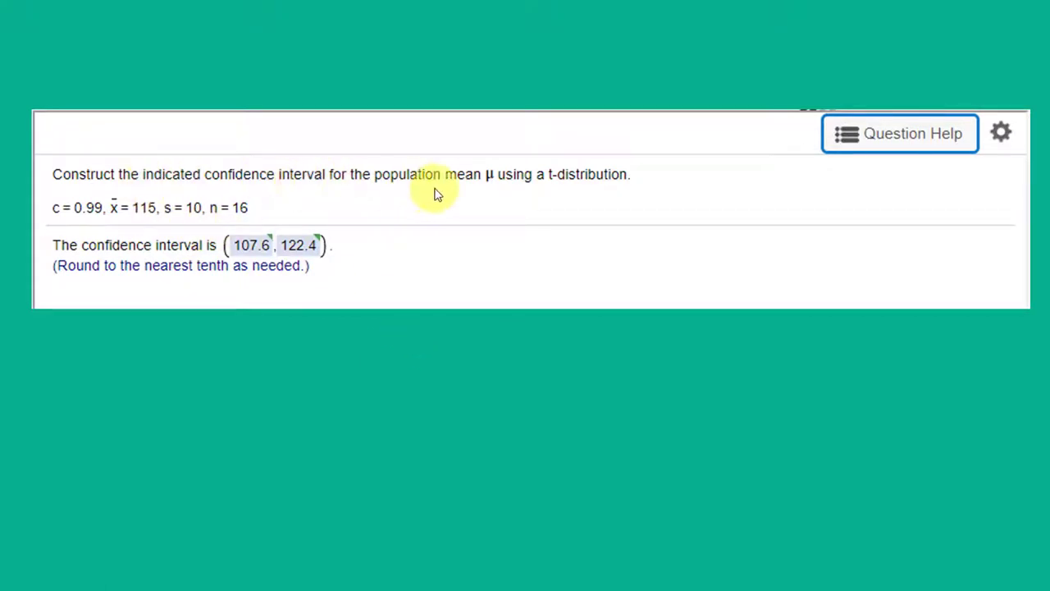
{"action": "mouse_move", "coordinate": [607, 203]}
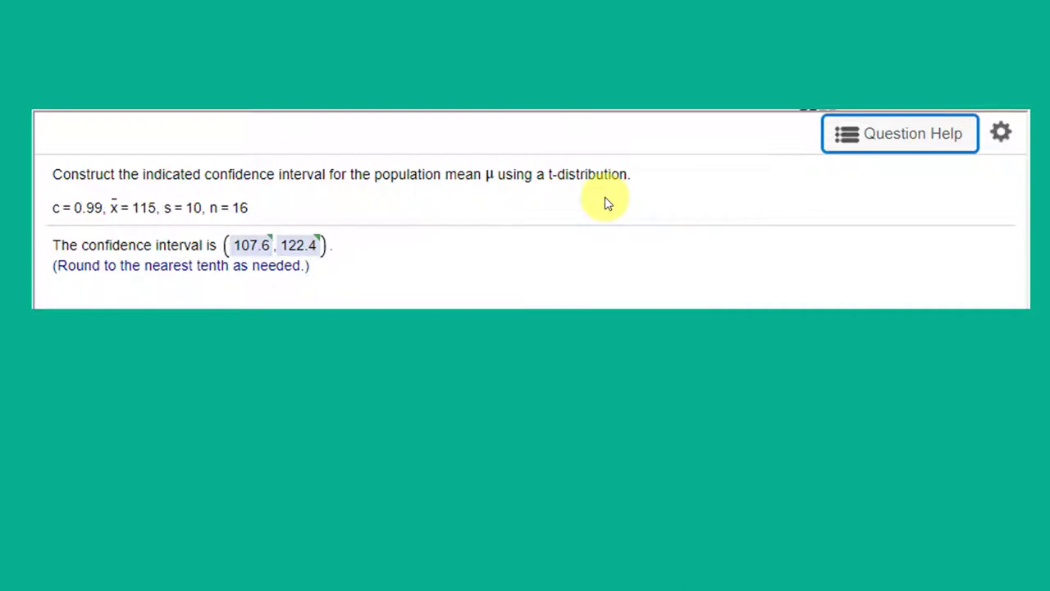
{"action": "mouse_move", "coordinate": [82, 228]}
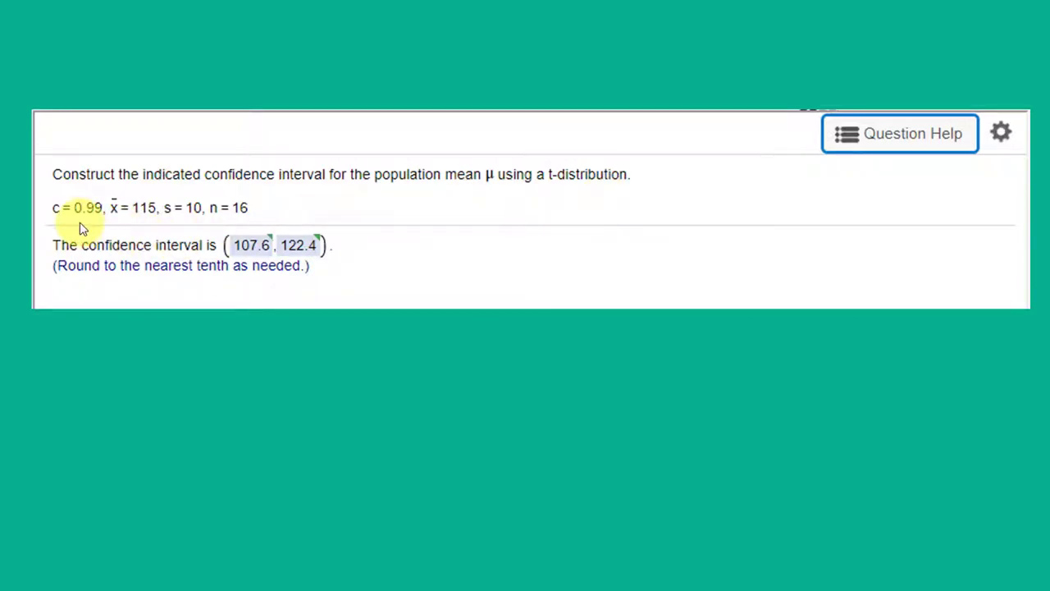
{"action": "mouse_move", "coordinate": [86, 221]}
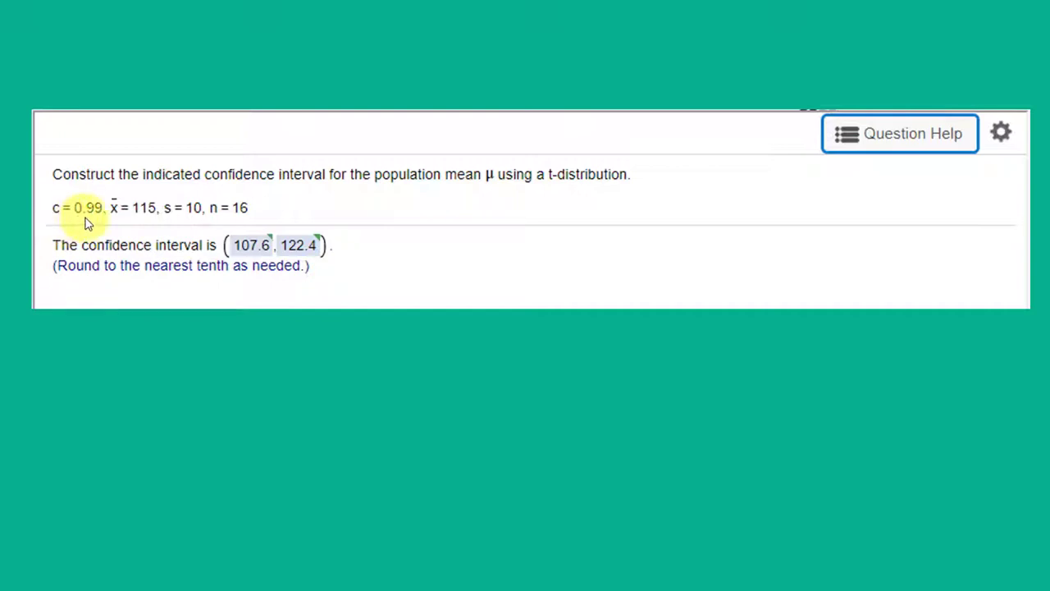
{"action": "mouse_move", "coordinate": [115, 217]}
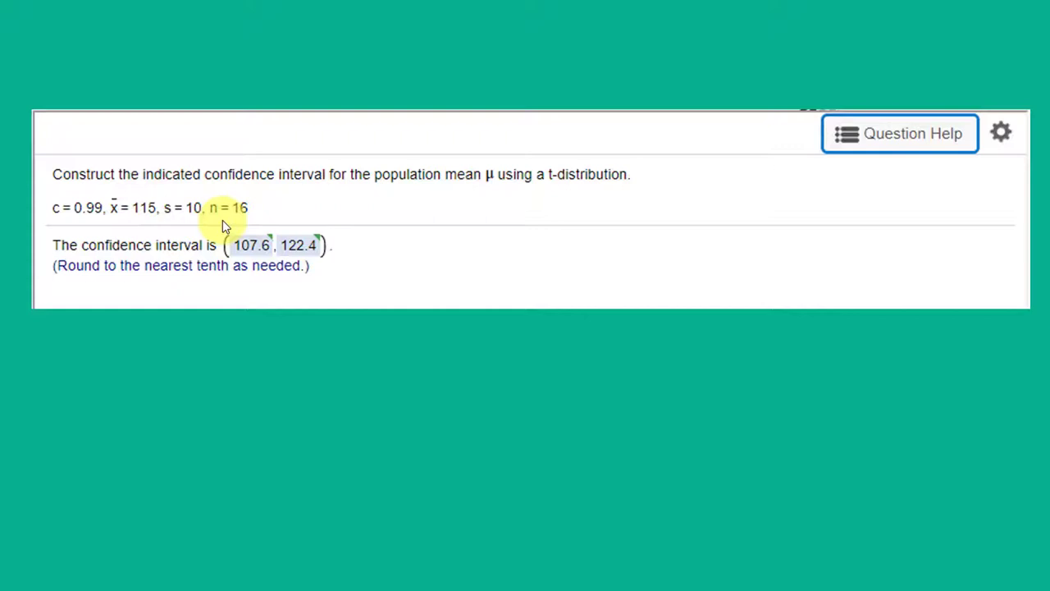
{"action": "mouse_move", "coordinate": [599, 184]}
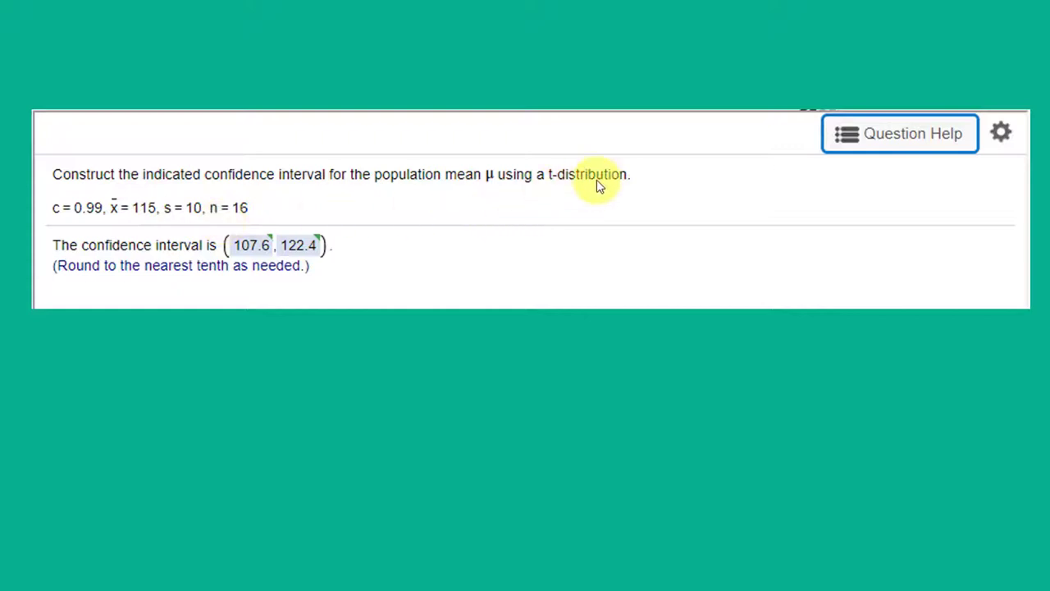
{"action": "mouse_move", "coordinate": [548, 183]}
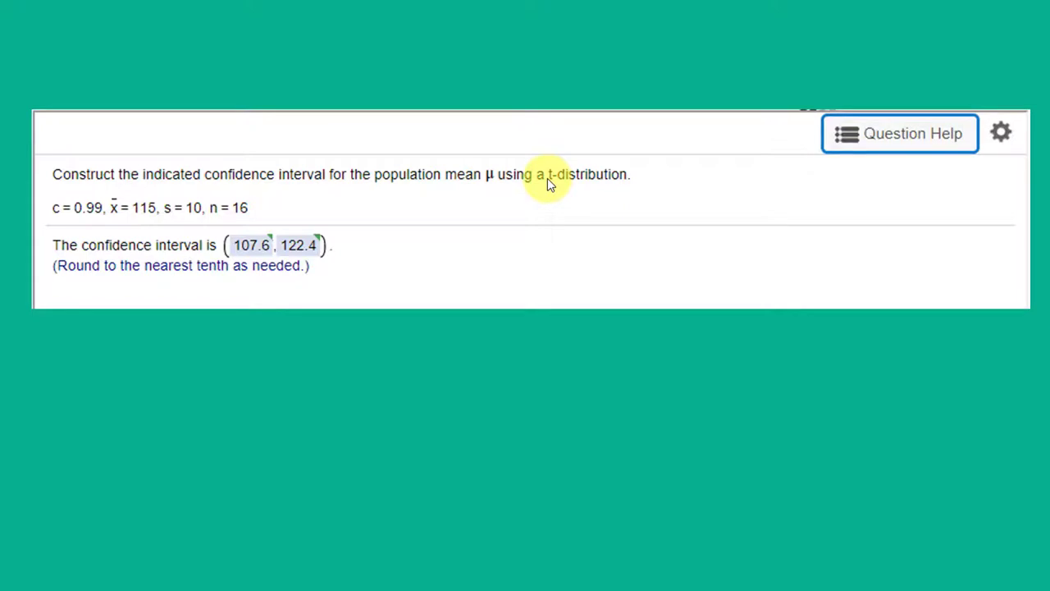
{"action": "mouse_move", "coordinate": [138, 217]}
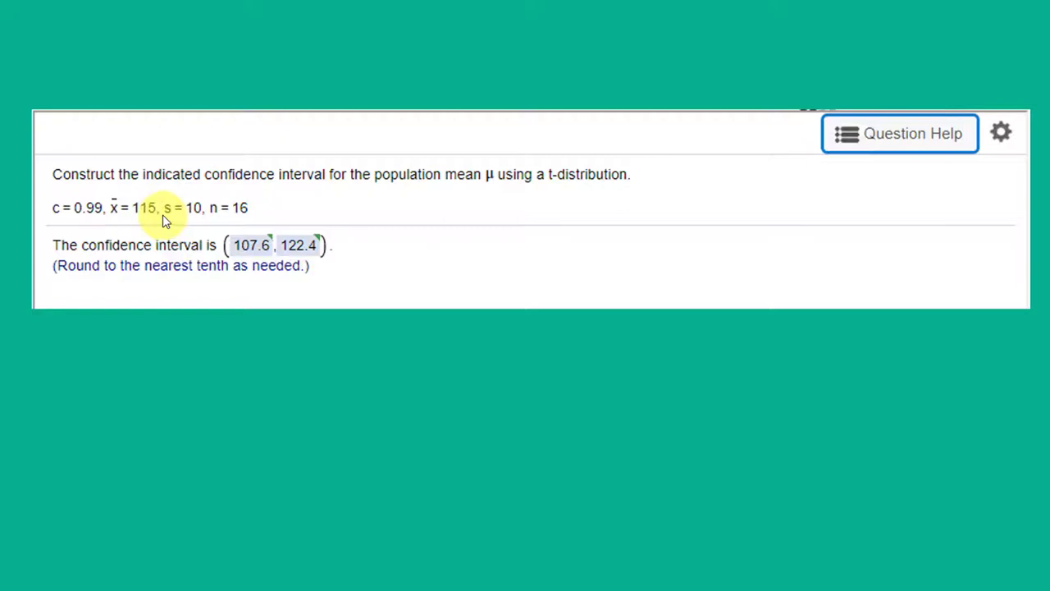
{"action": "mouse_move", "coordinate": [196, 207]}
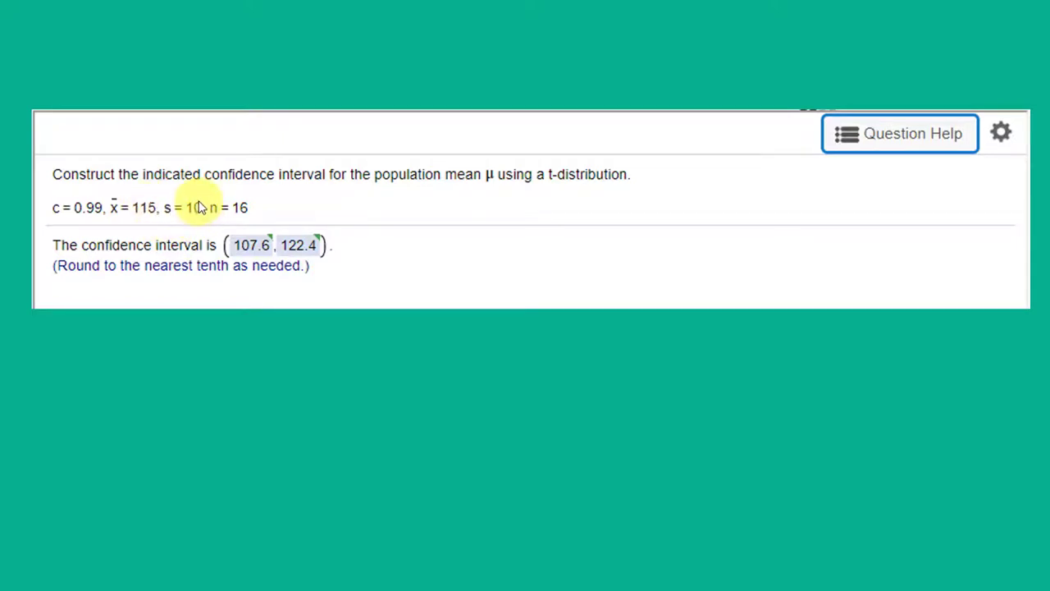
{"action": "mouse_move", "coordinate": [199, 202]}
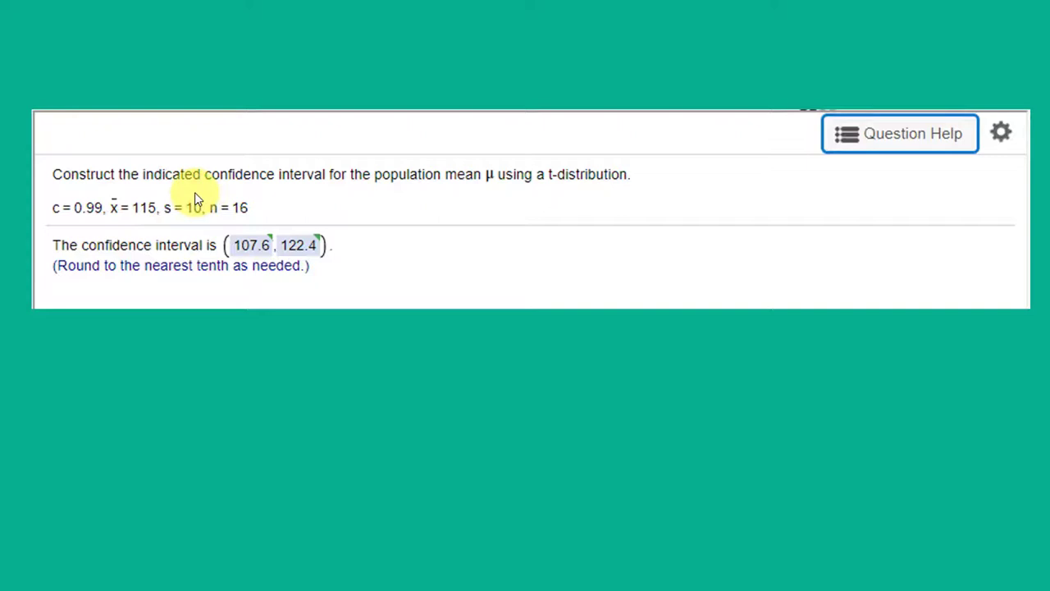
{"action": "mouse_move", "coordinate": [196, 190]}
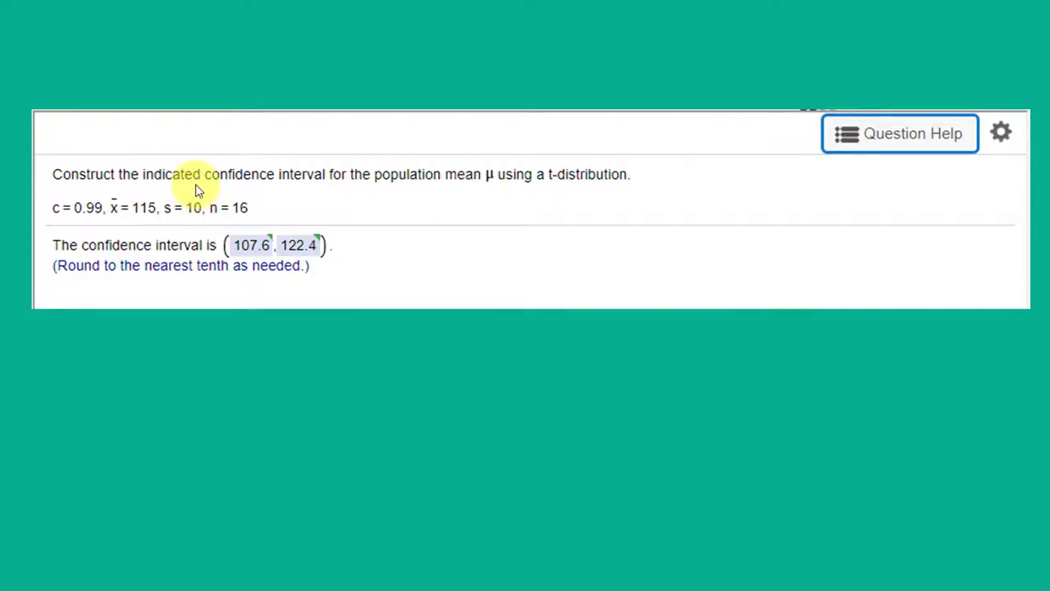
{"action": "mouse_move", "coordinate": [219, 220]}
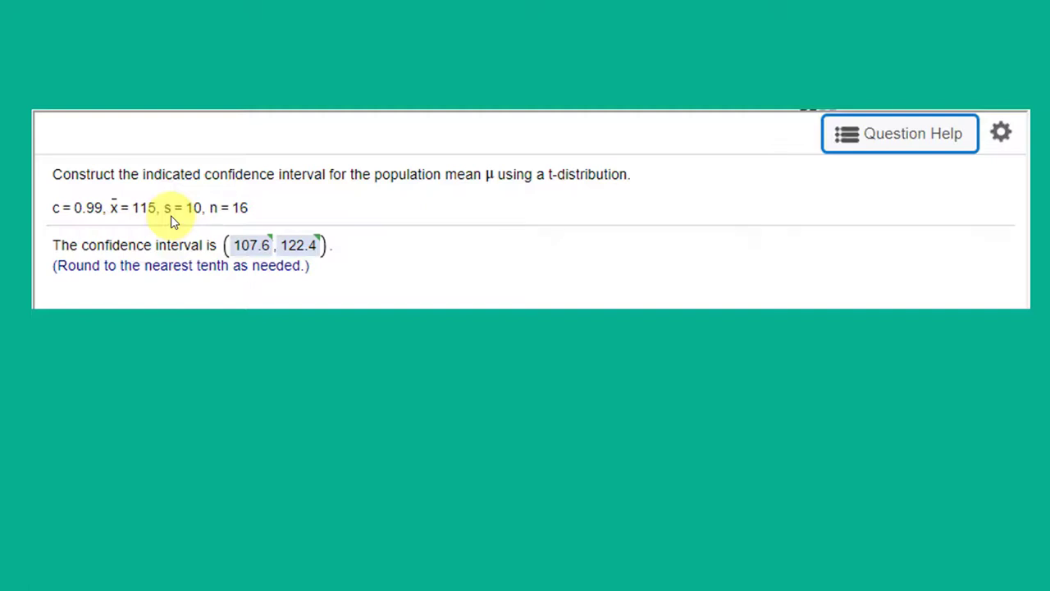
{"action": "mouse_move", "coordinate": [640, 221]}
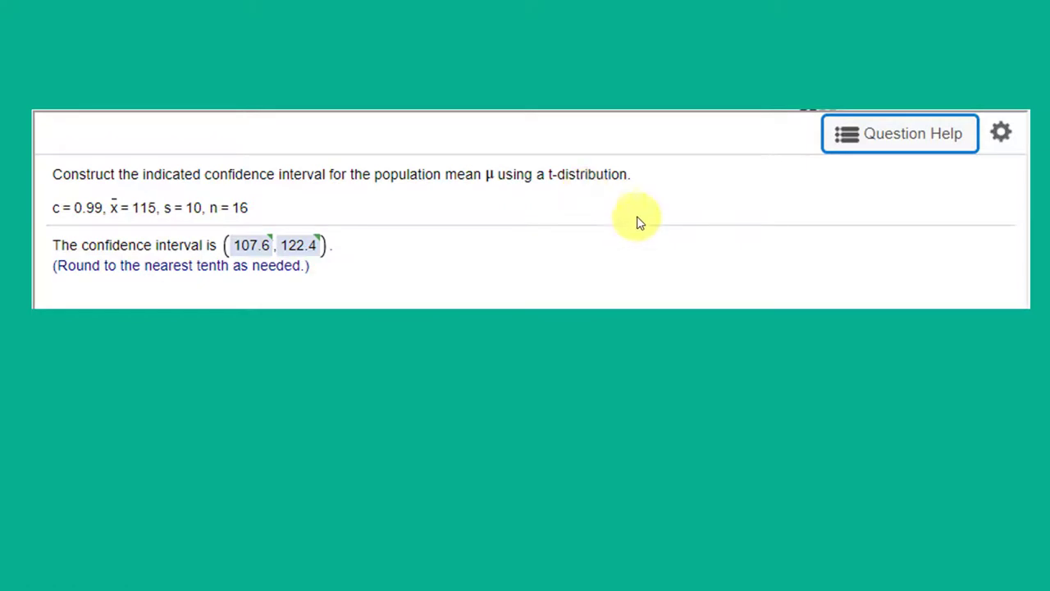
{"action": "mouse_move", "coordinate": [898, 133]}
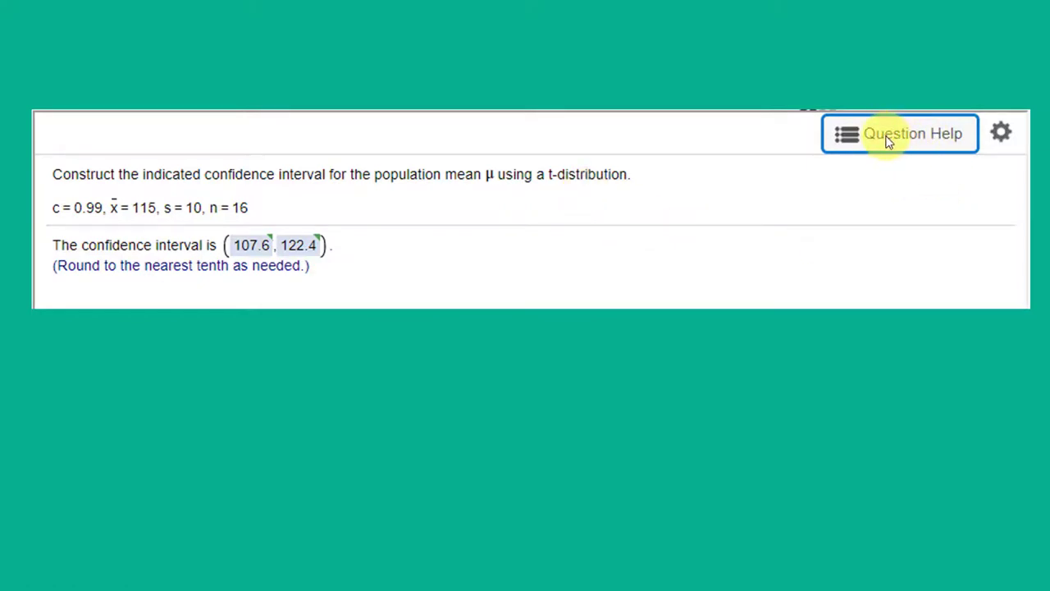
Open StatCrunch's One Sample T Summary dialog via Stat > T Stats > One Sample > With Summary
{"action": "left_click", "coordinate": [899, 133]}
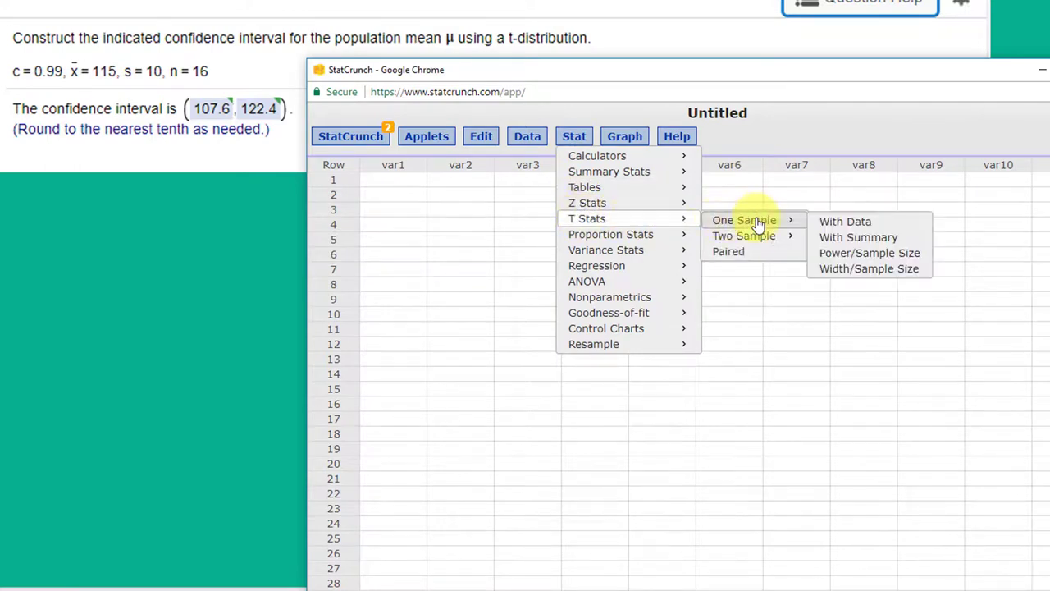
{"action": "left_click", "coordinate": [858, 236]}
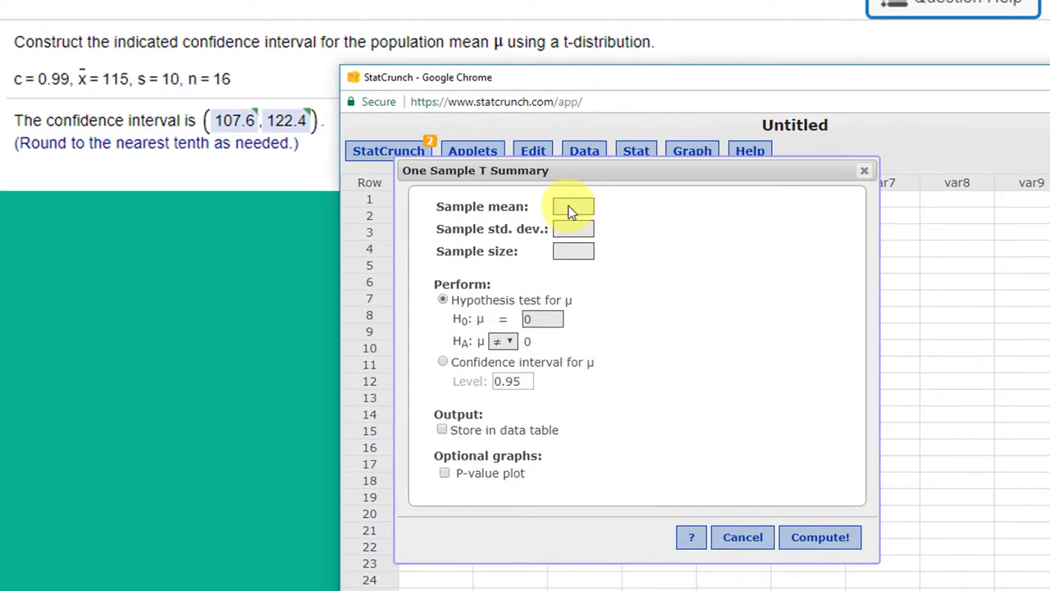
Enter mean 115, std. dev. 10, size 16, and choose a 0.99 confidence interval for μ
{"action": "type", "text": "115"}
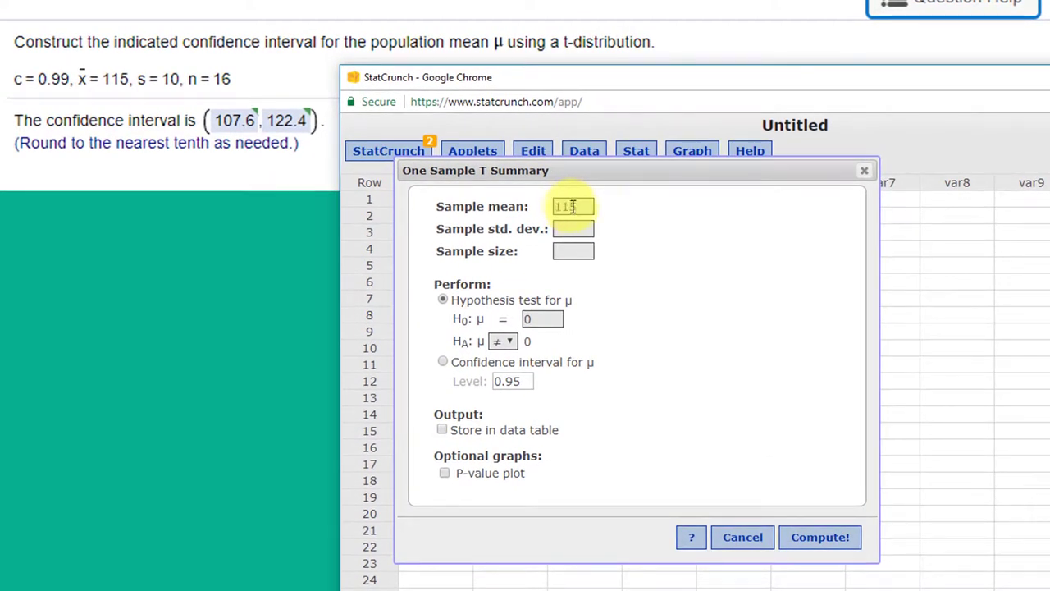
{"action": "type", "text": "115"}
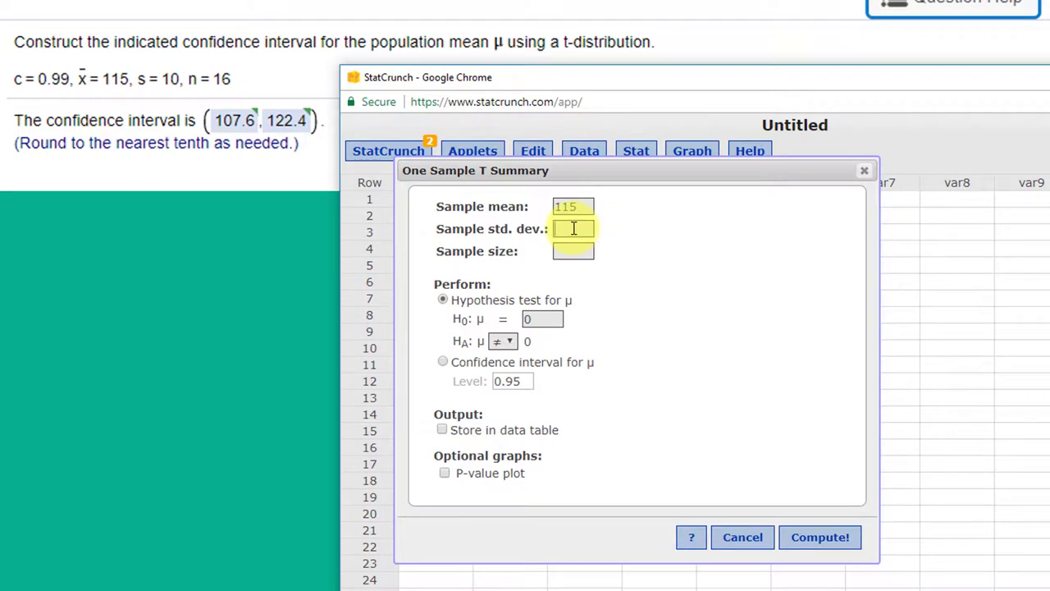
{"action": "type", "text": "10"}
{"action": "left_click", "coordinate": [573, 251]}
{"action": "type", "text": "16"}
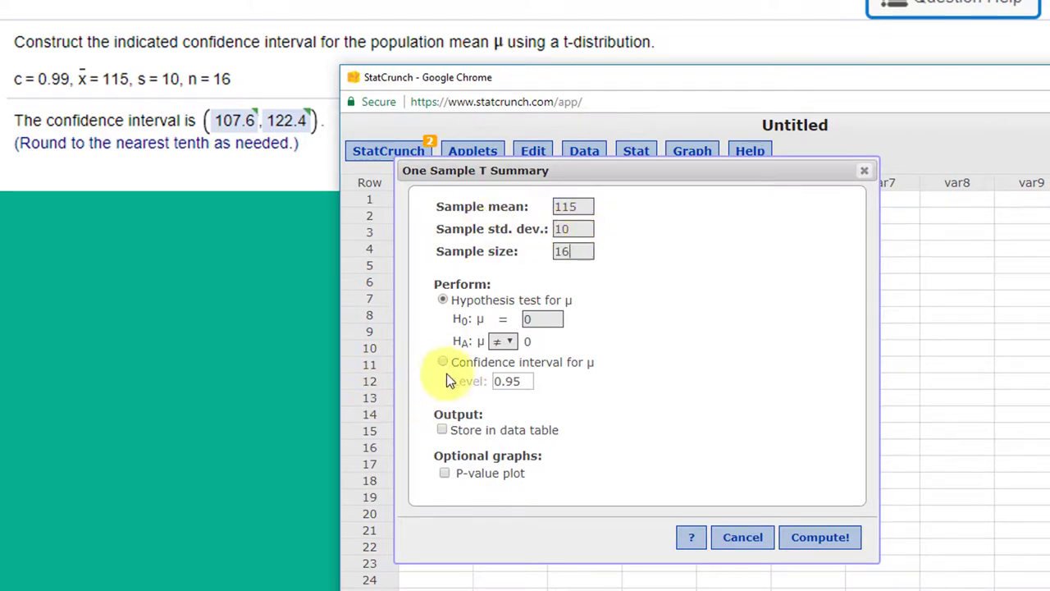
{"action": "left_click", "coordinate": [443, 362]}
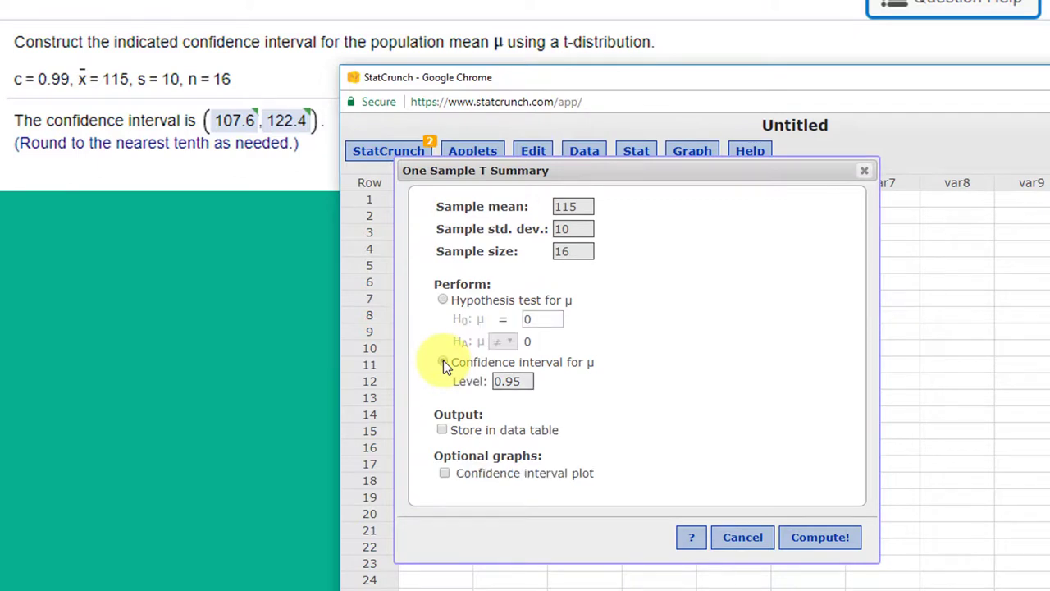
{"action": "left_click", "coordinate": [443, 362]}
{"action": "type", "text": "0.99"}
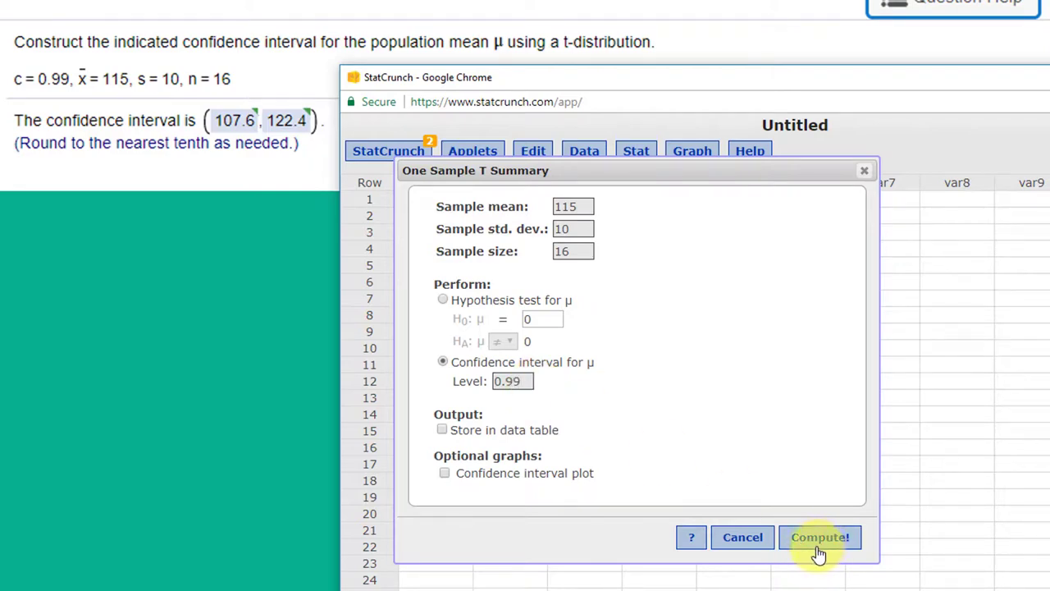
Compute the t-interval and reveal limits 107.63322 to 122.36678 in the results window
{"action": "left_click", "coordinate": [819, 537]}
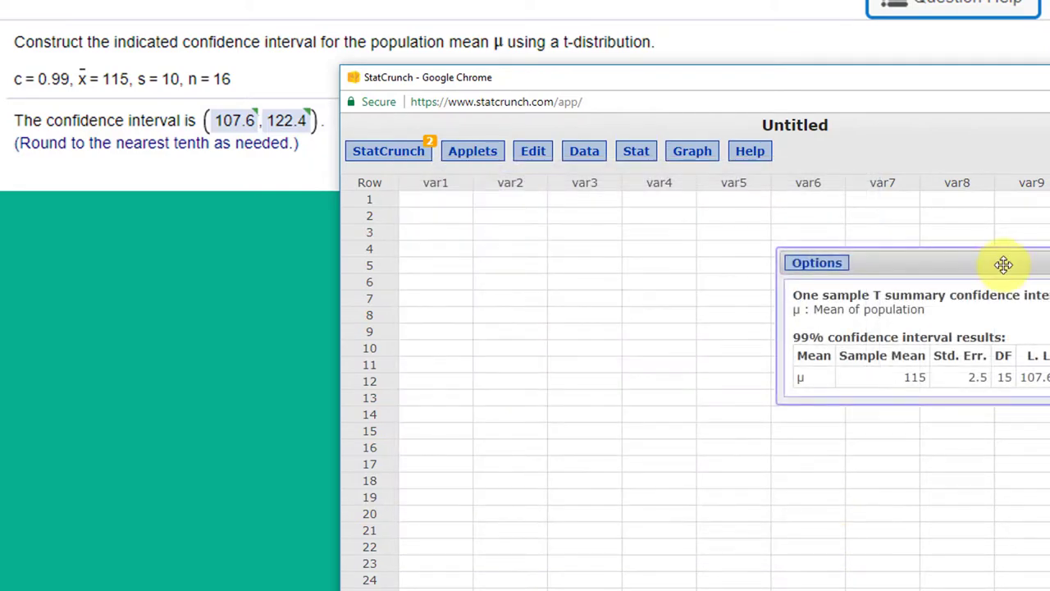
{"action": "left_click_drag", "start_coordinate": [1004, 263], "coordinate": [625, 203]}
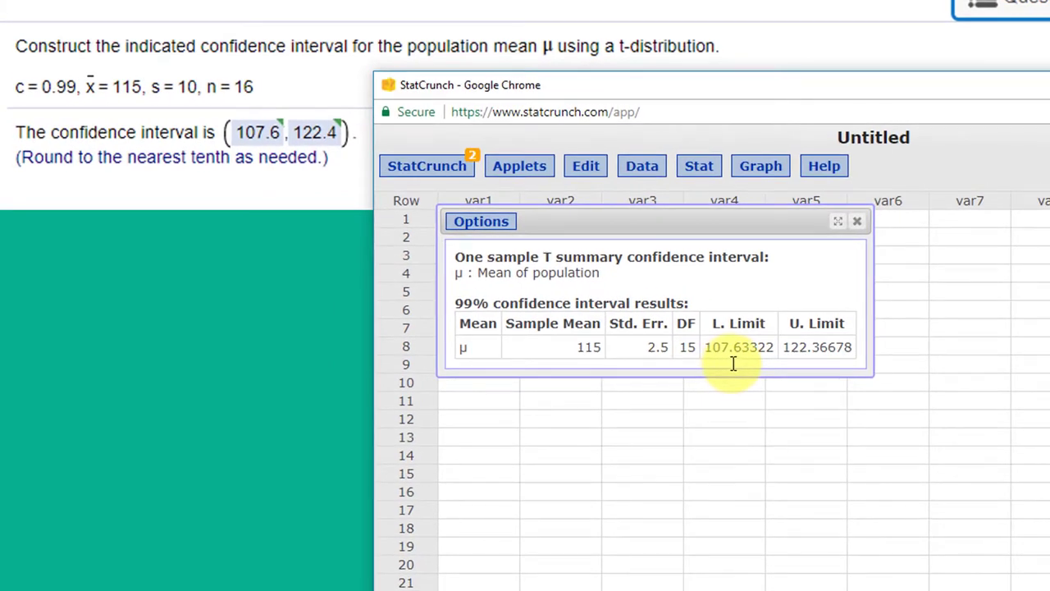
{"action": "mouse_move", "coordinate": [798, 360]}
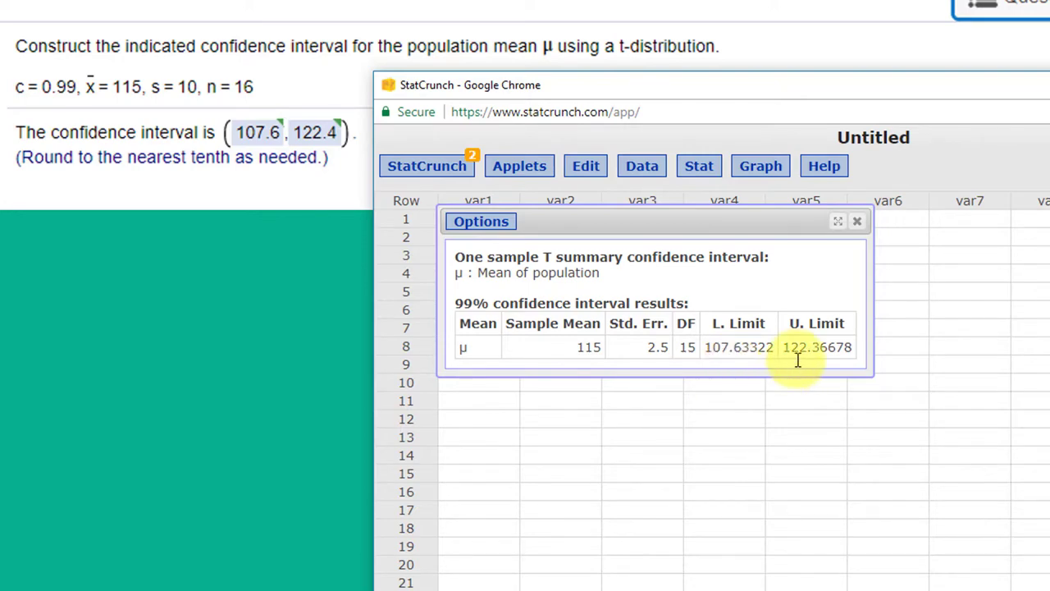
{"action": "mouse_move", "coordinate": [813, 361]}
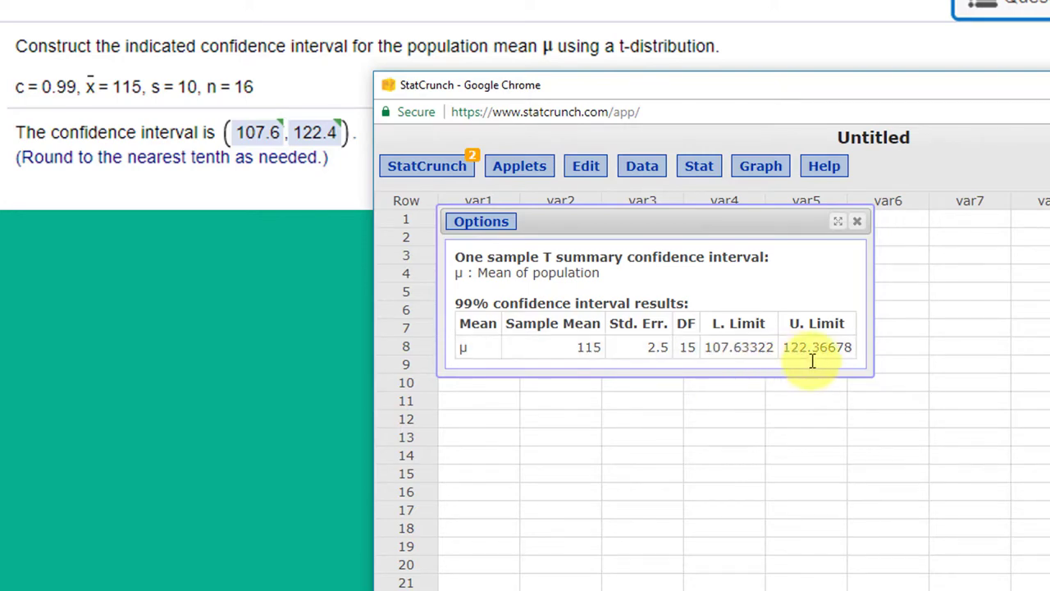